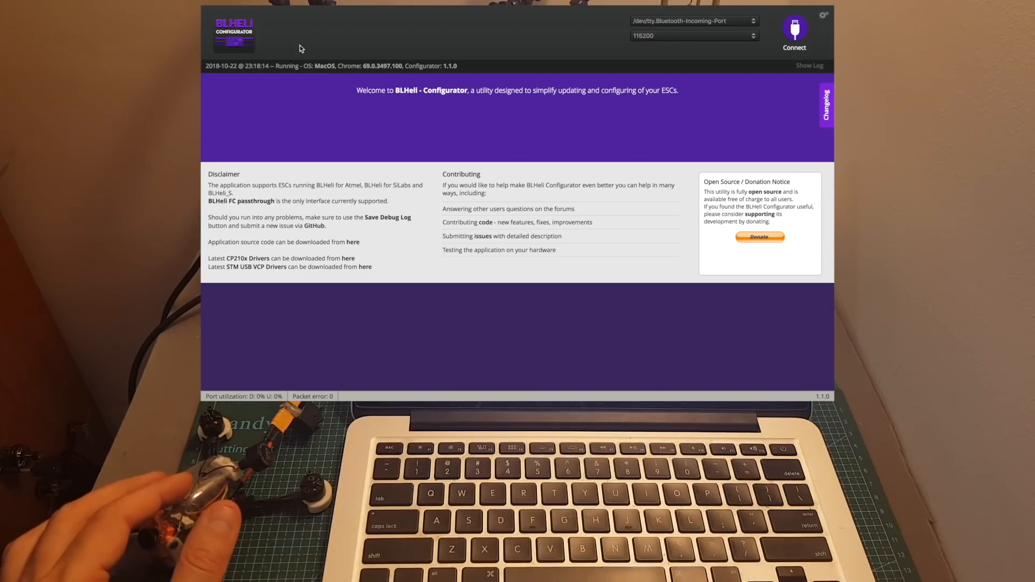
mouse_move(317, 47)
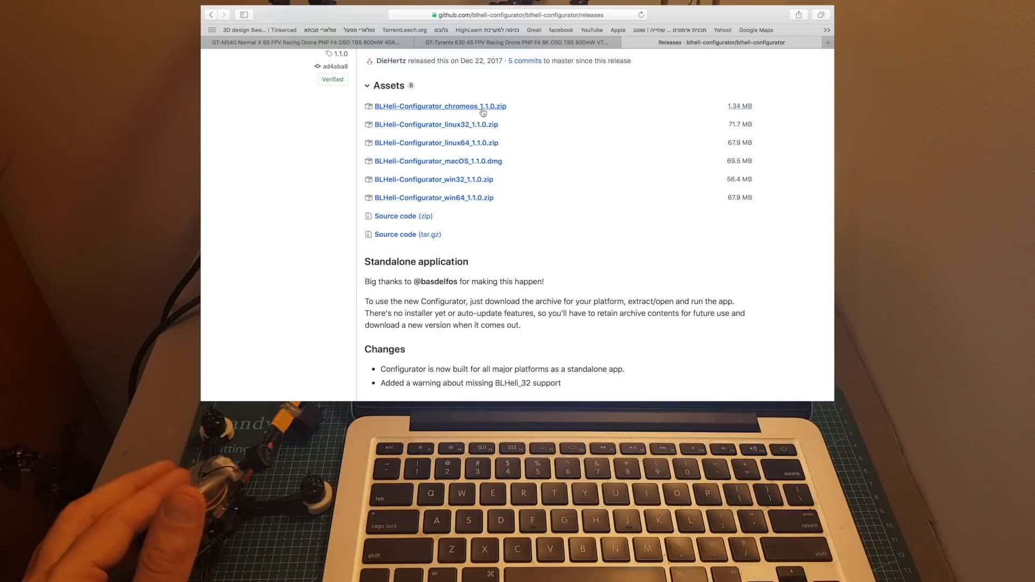
mouse_move(466, 195)
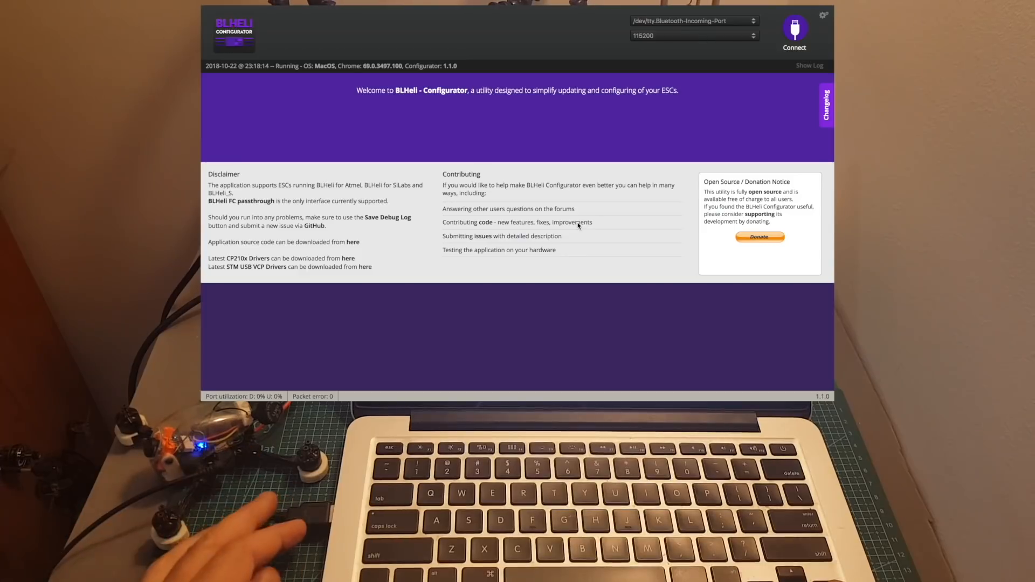
- Select the flight controller's USB serial port /dev/tty.usbmodem1411 instead of Bluetooth
left_click(690, 21)
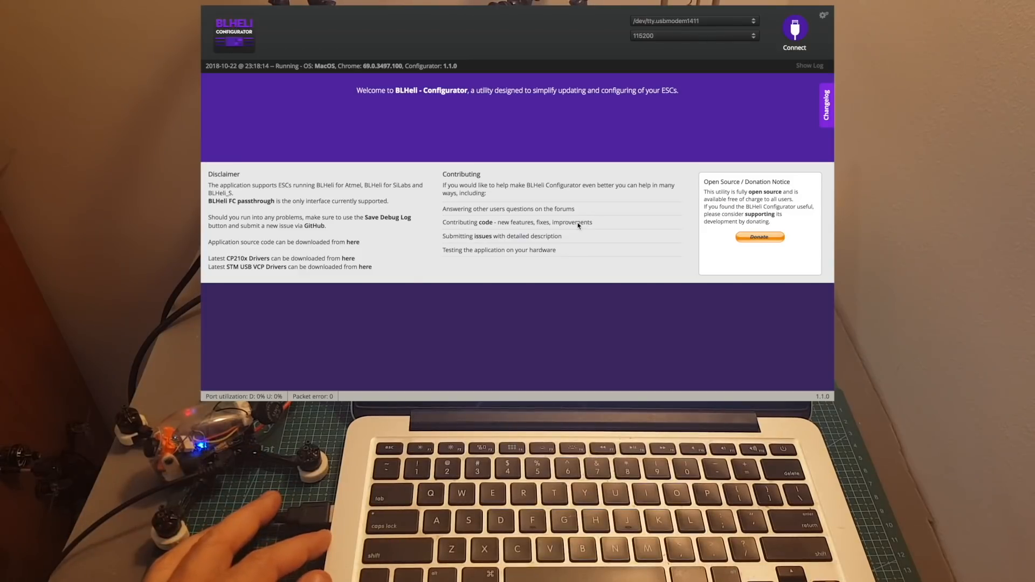
mouse_move(660, 33)
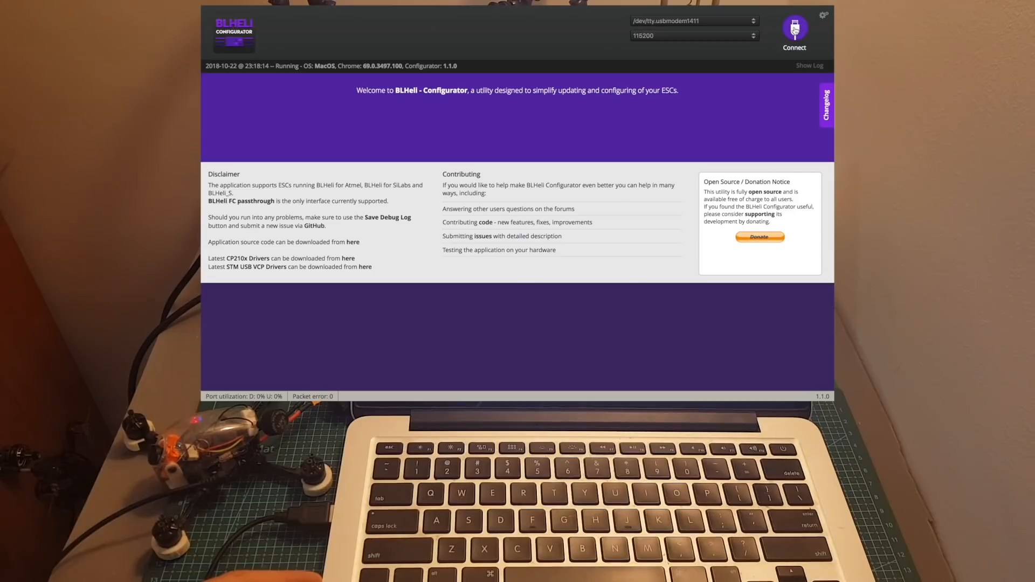
- Connect to the flight controller and read the setup of ESCs 1–4 (G-H-15 16.6)
left_click(795, 30)
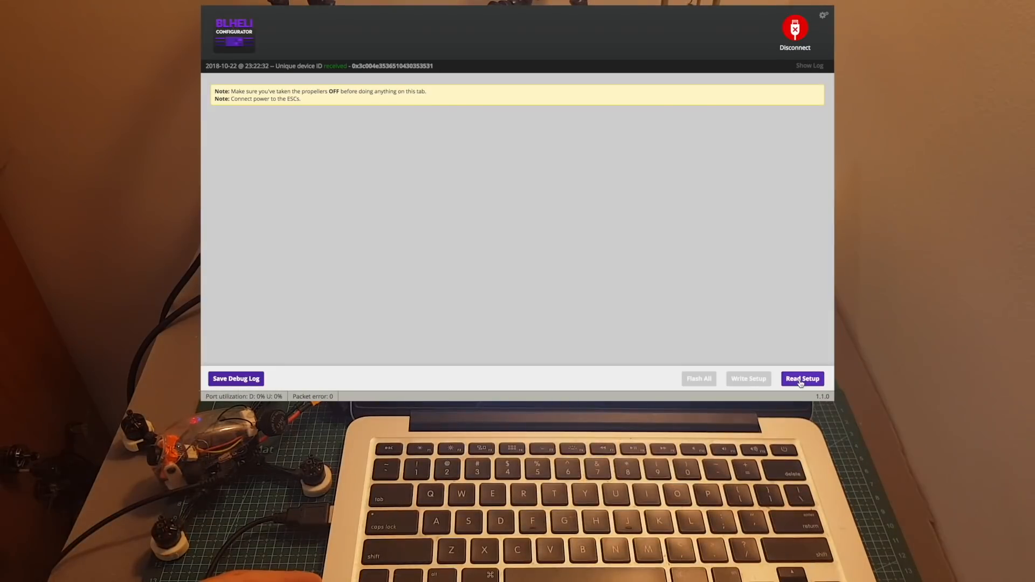
left_click(802, 378)
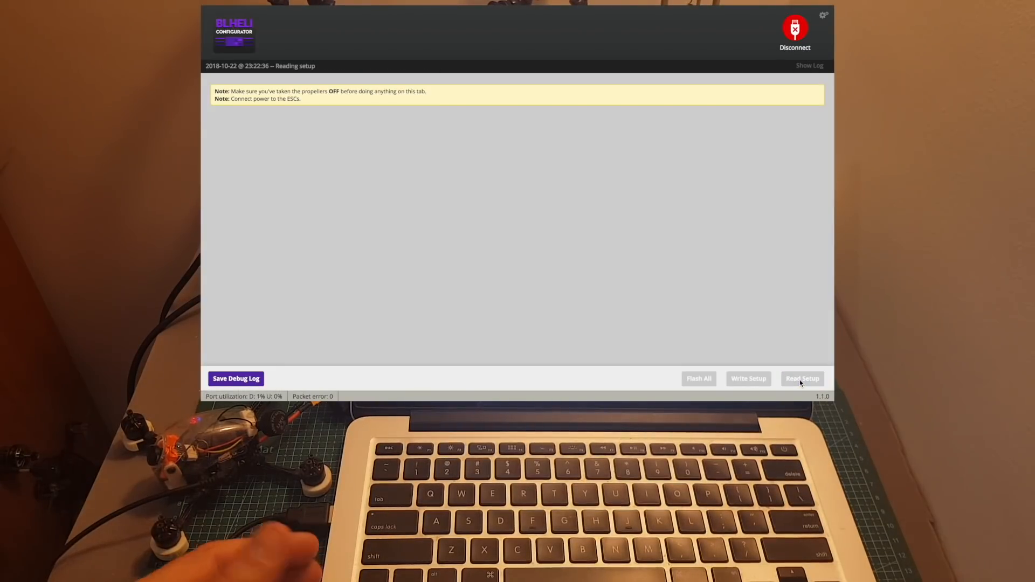
left_click(802, 379)
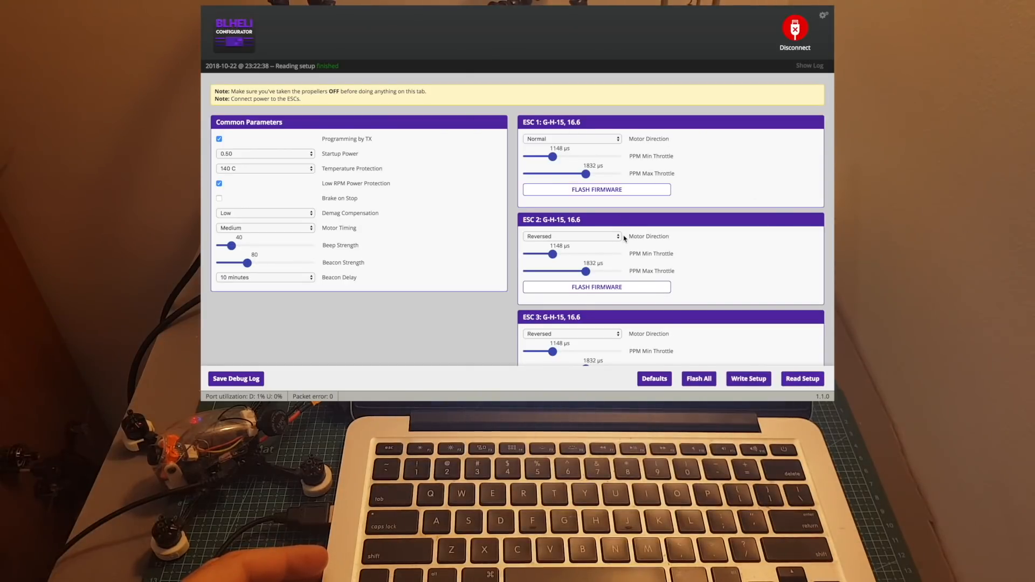
scroll("down", 3)
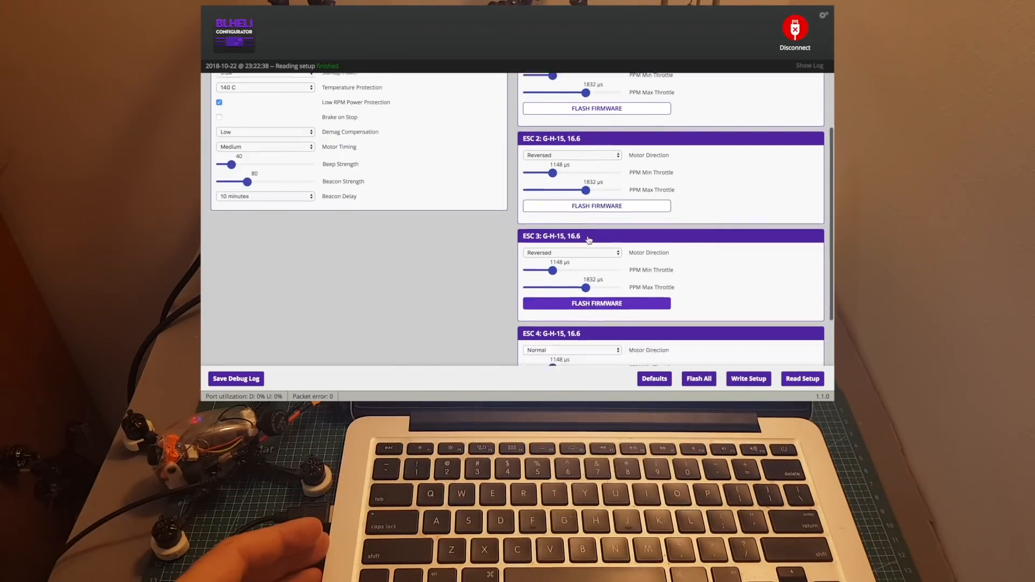
scroll("up", 3)
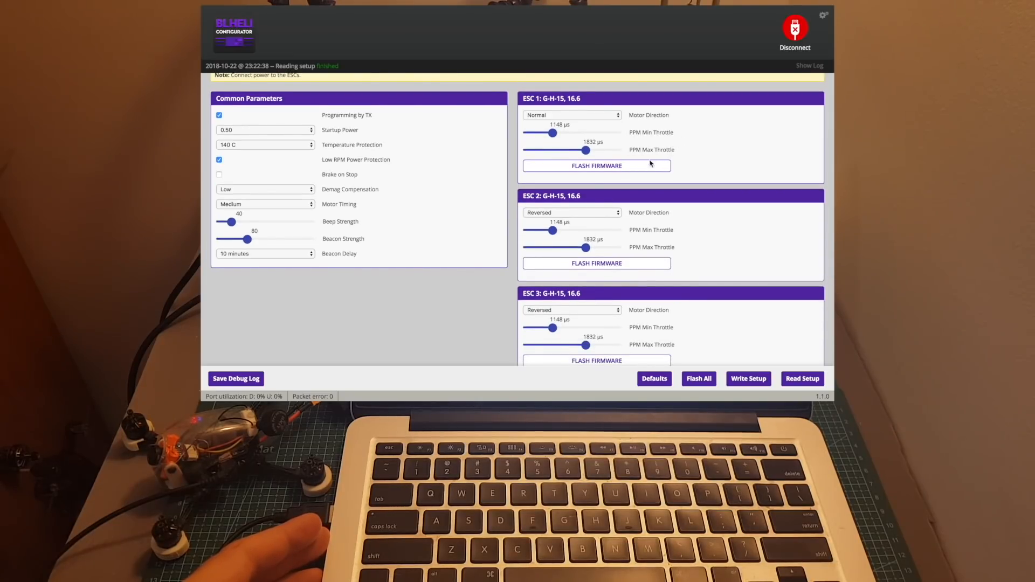
mouse_move(683, 175)
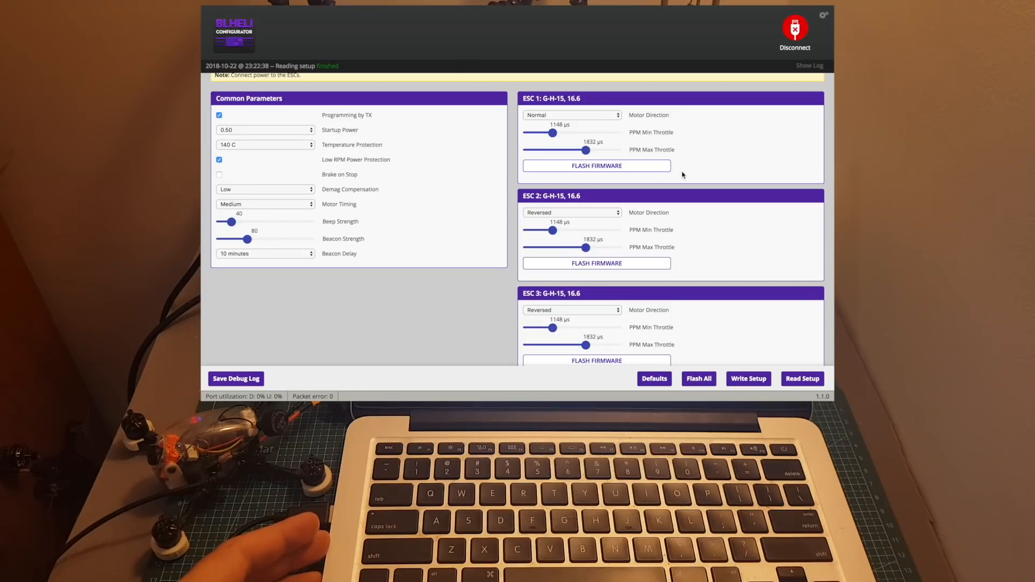
scroll("down", 3)
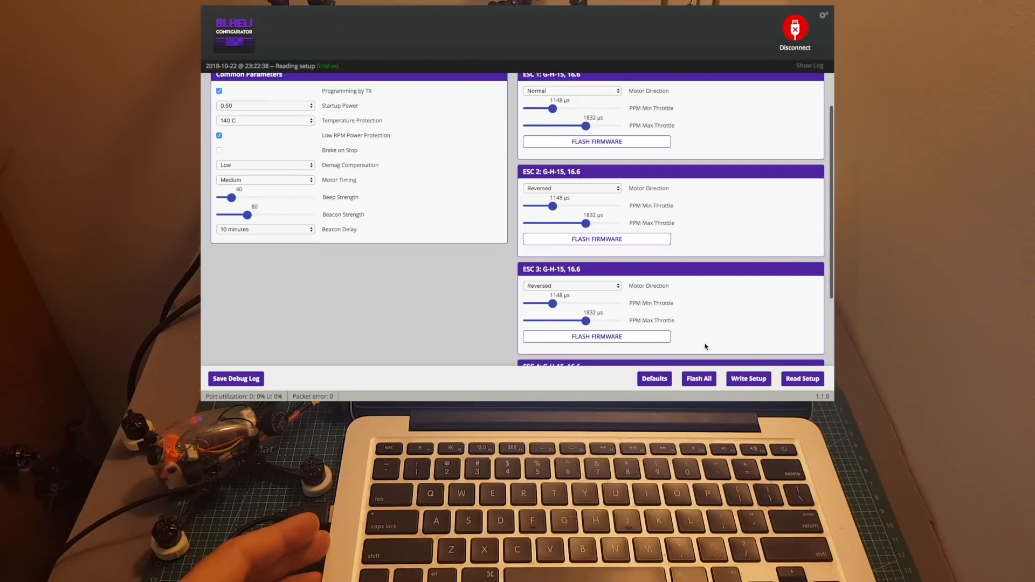
left_click(699, 379)
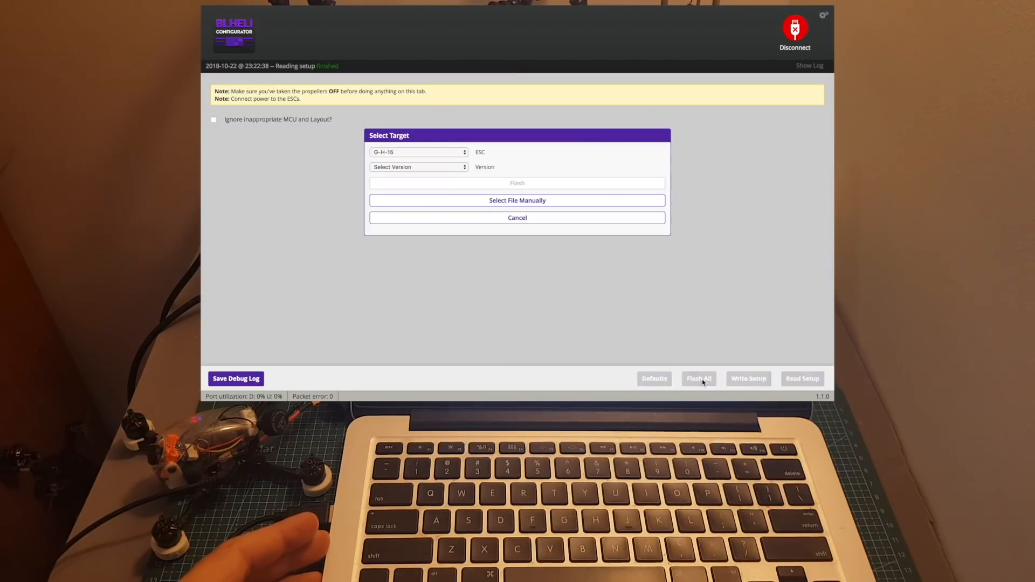
left_click(418, 166)
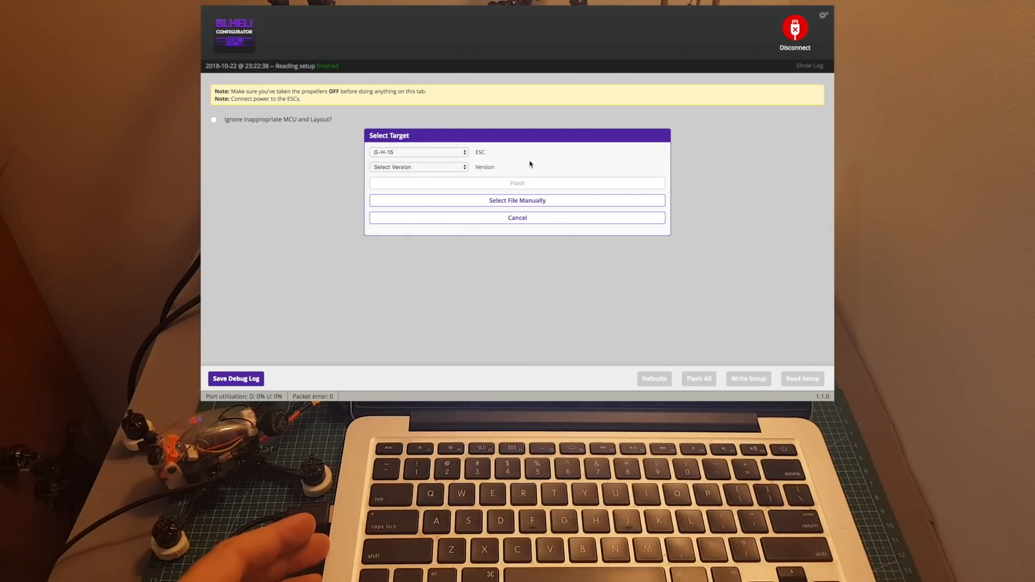
left_click(419, 152)
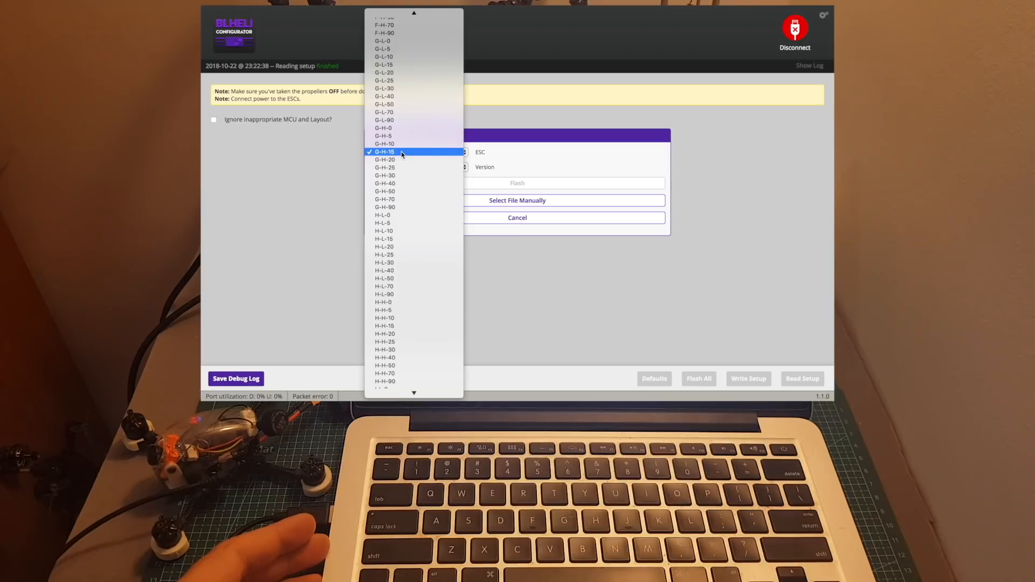
left_click(385, 152)
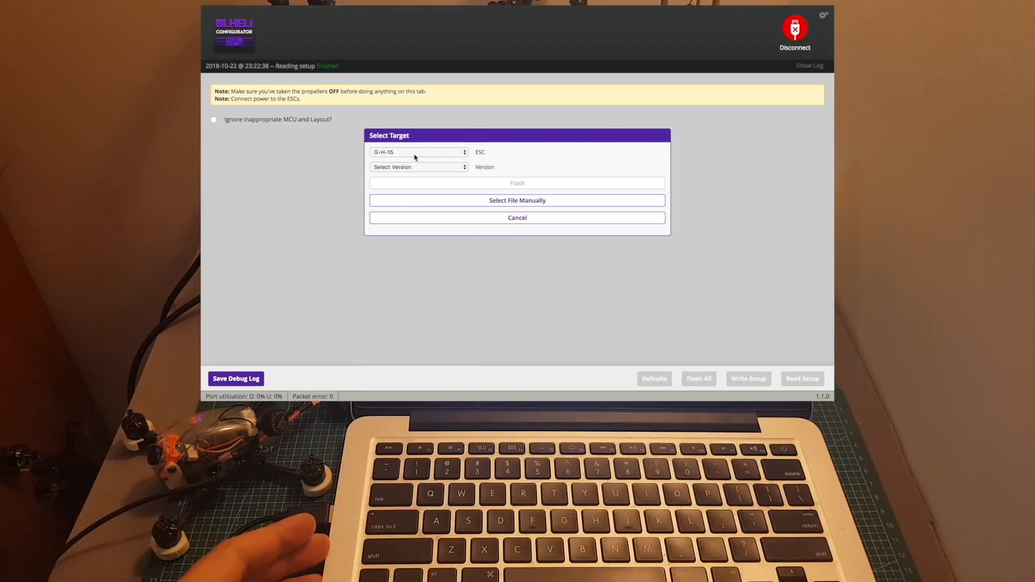
mouse_move(472, 181)
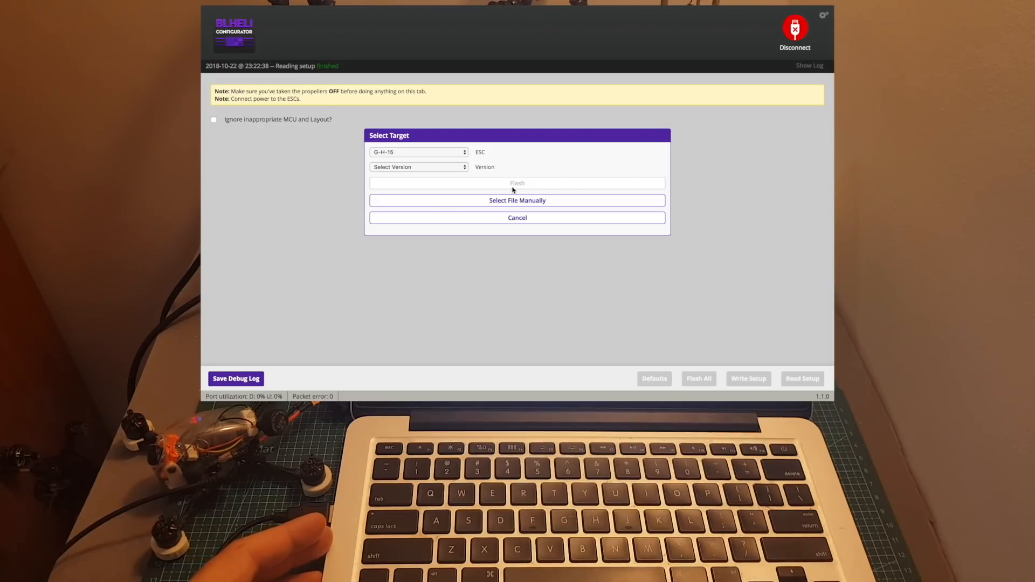
mouse_move(383, 171)
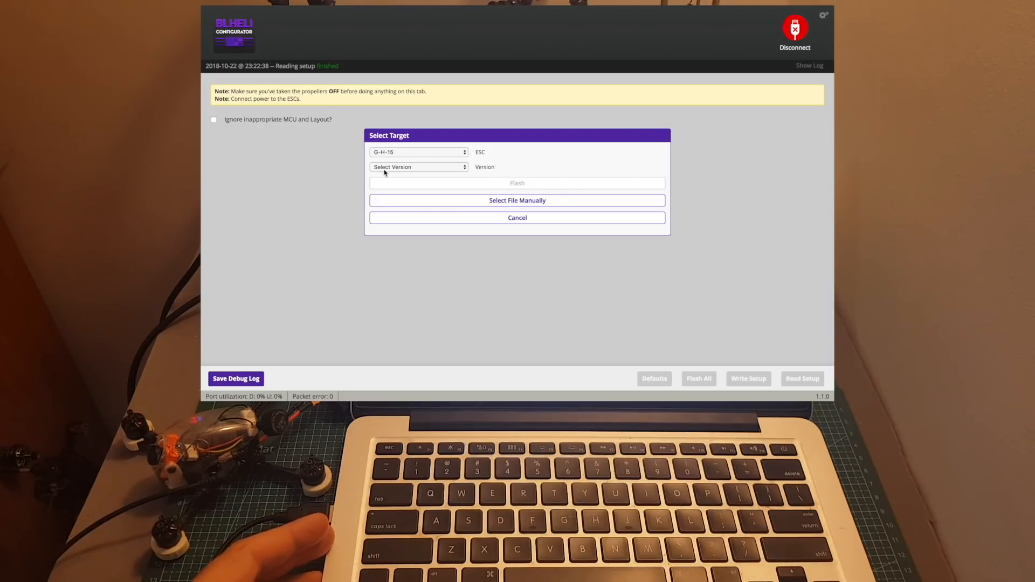
left_click(516, 217)
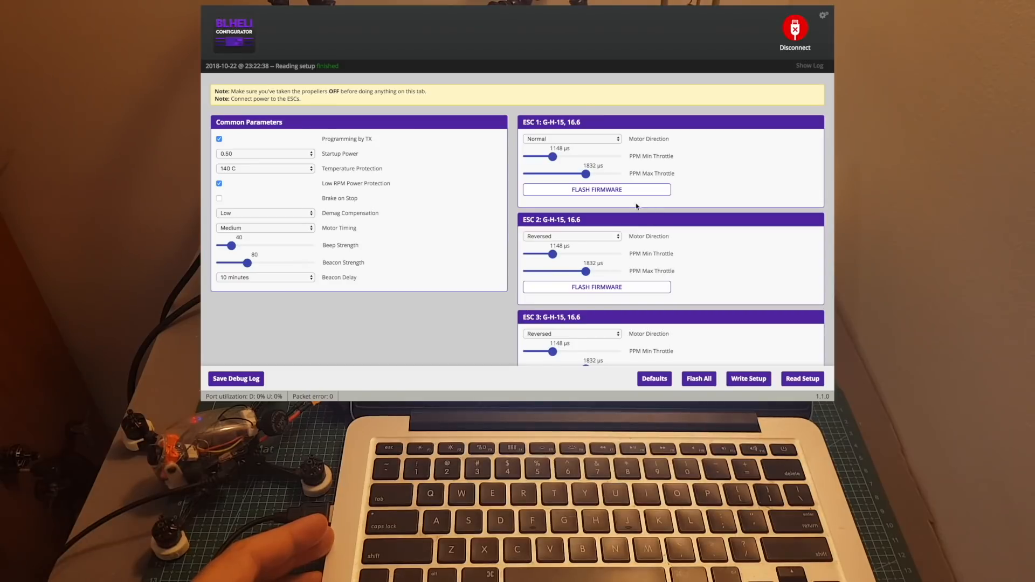
- Review ESC 1's motor direction choices and leave it set to Normal
left_click(572, 139)
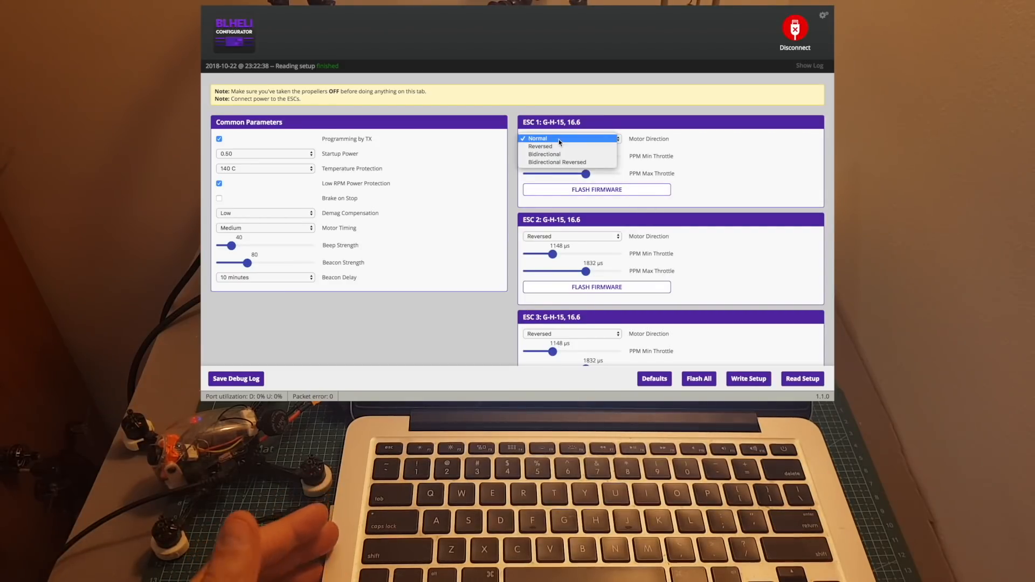
left_click(536, 139)
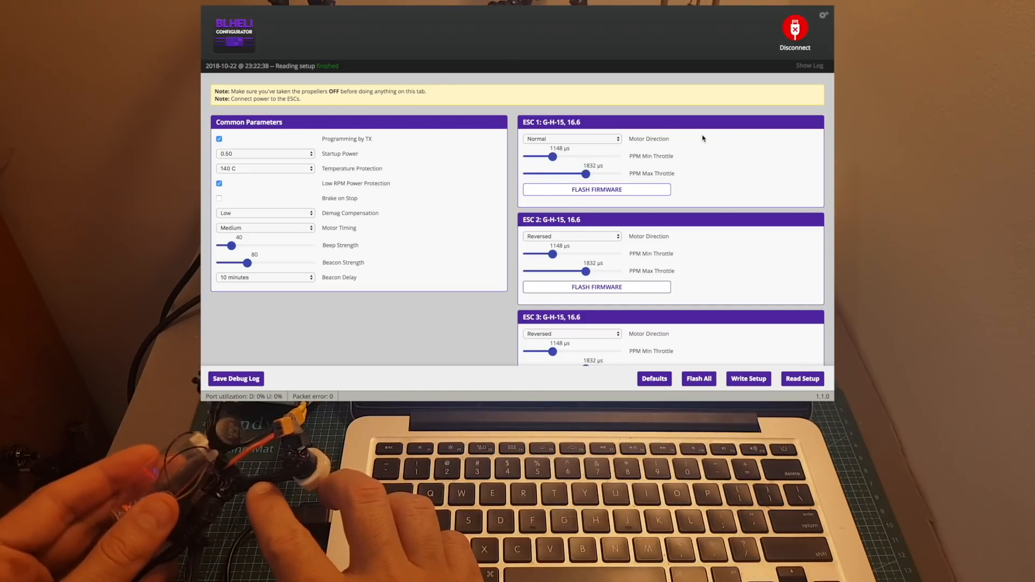
left_click(571, 139)
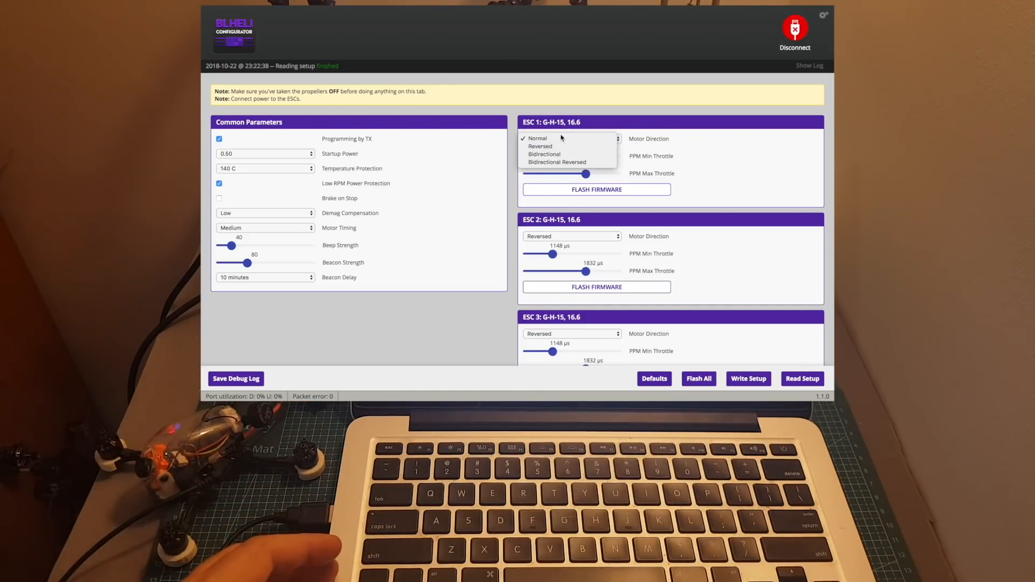
left_click(538, 138)
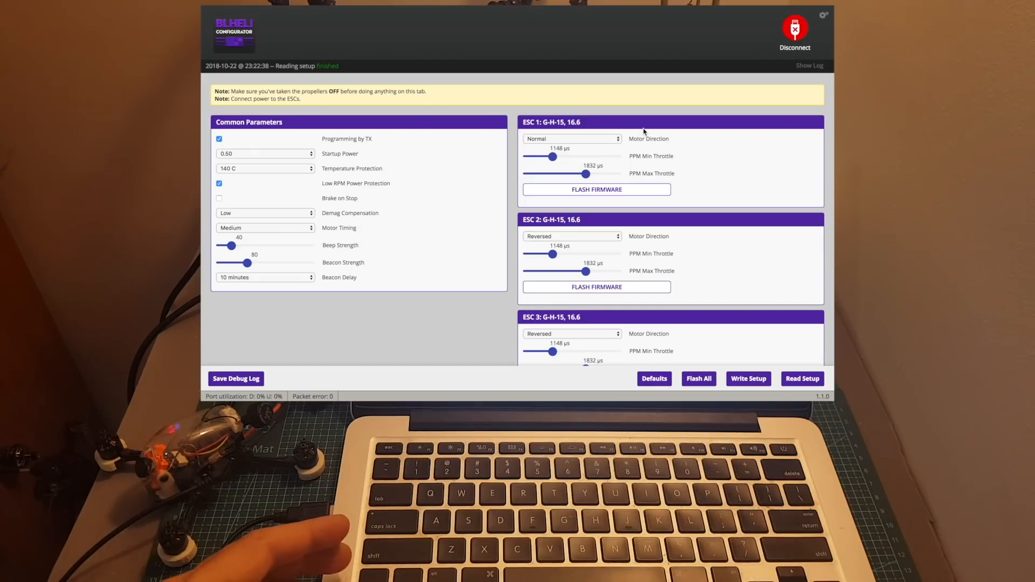
mouse_move(627, 127)
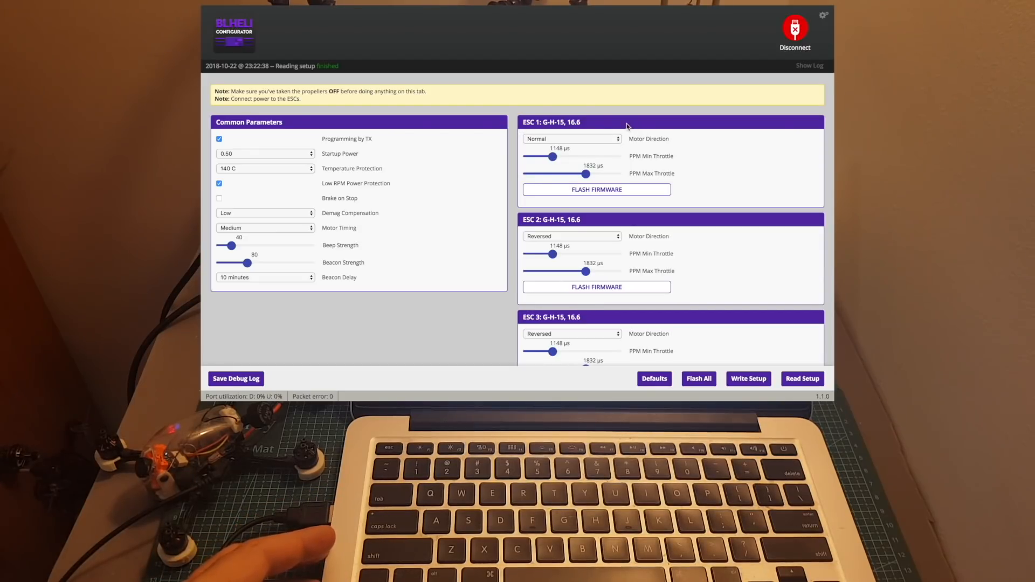
left_click(572, 139)
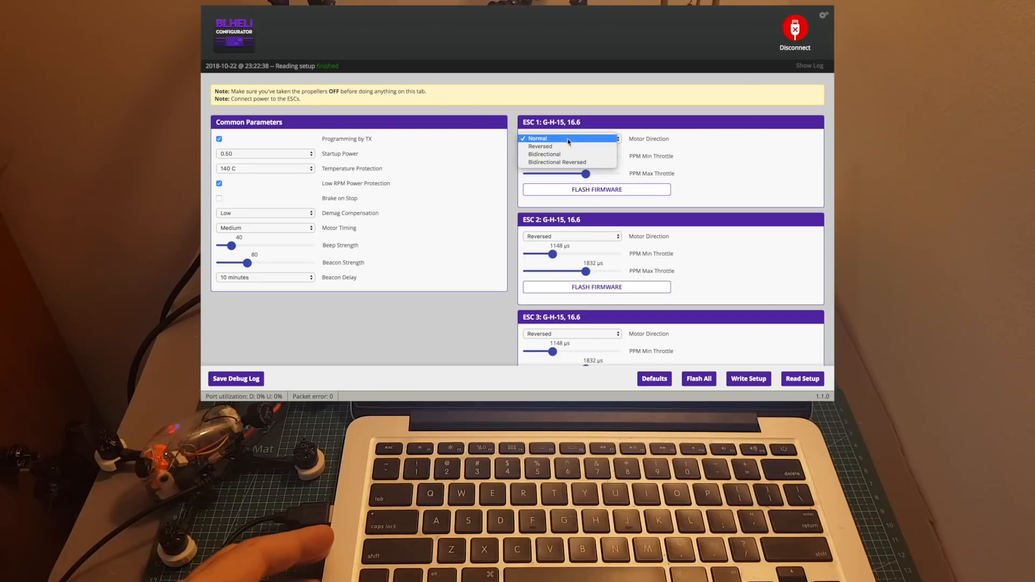
mouse_move(564, 146)
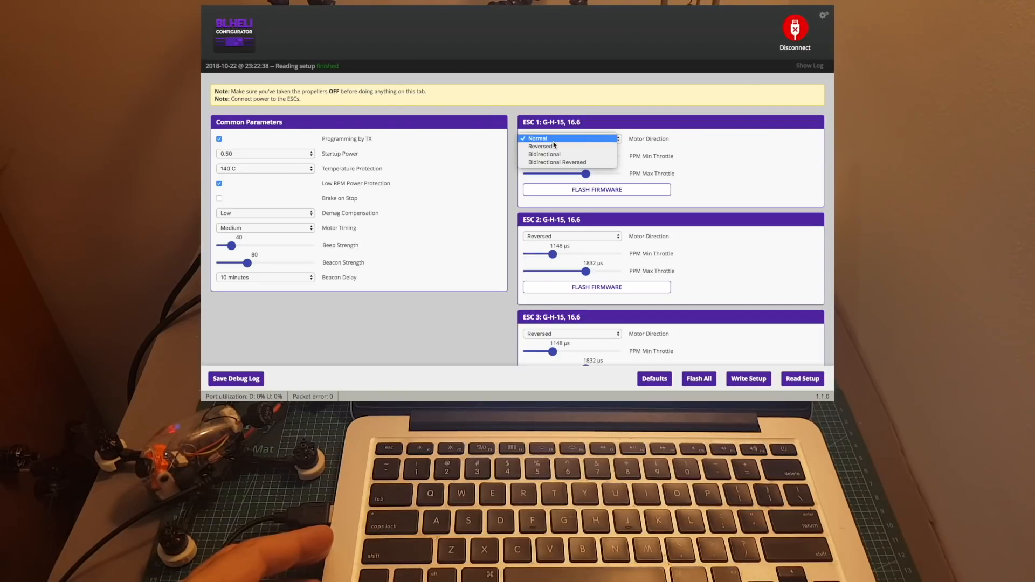
mouse_move(578, 163)
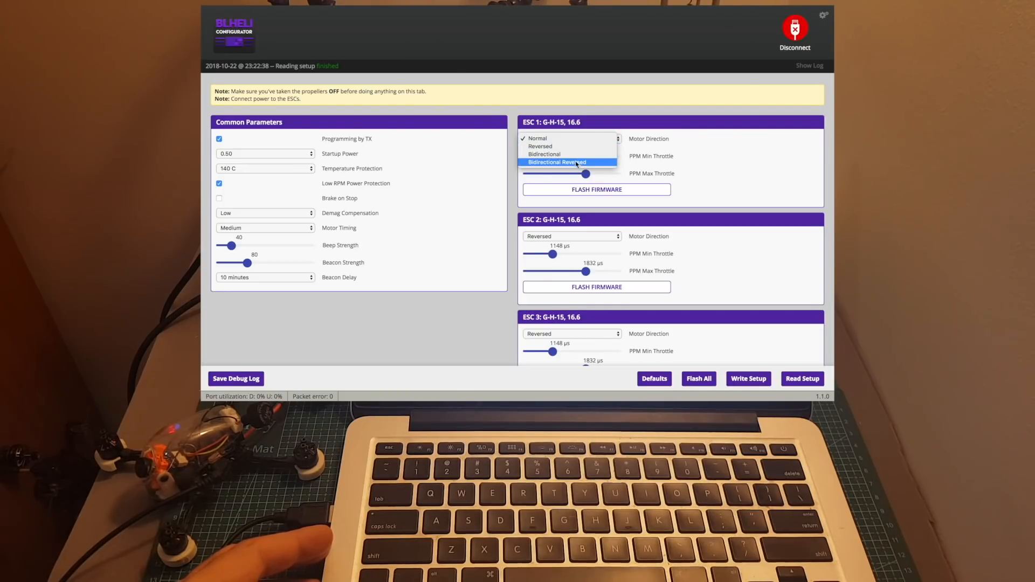
mouse_move(560, 154)
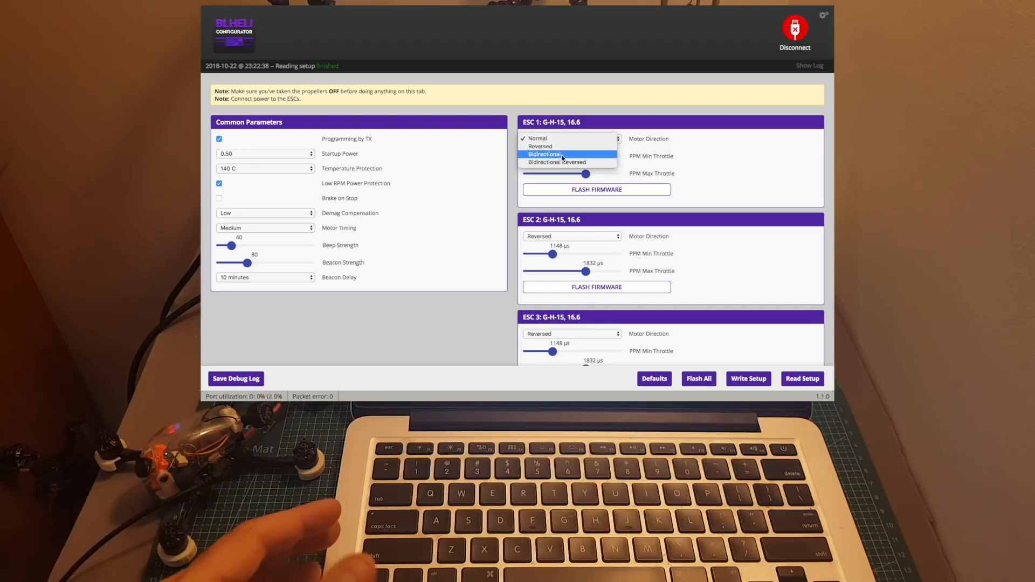
mouse_move(538, 139)
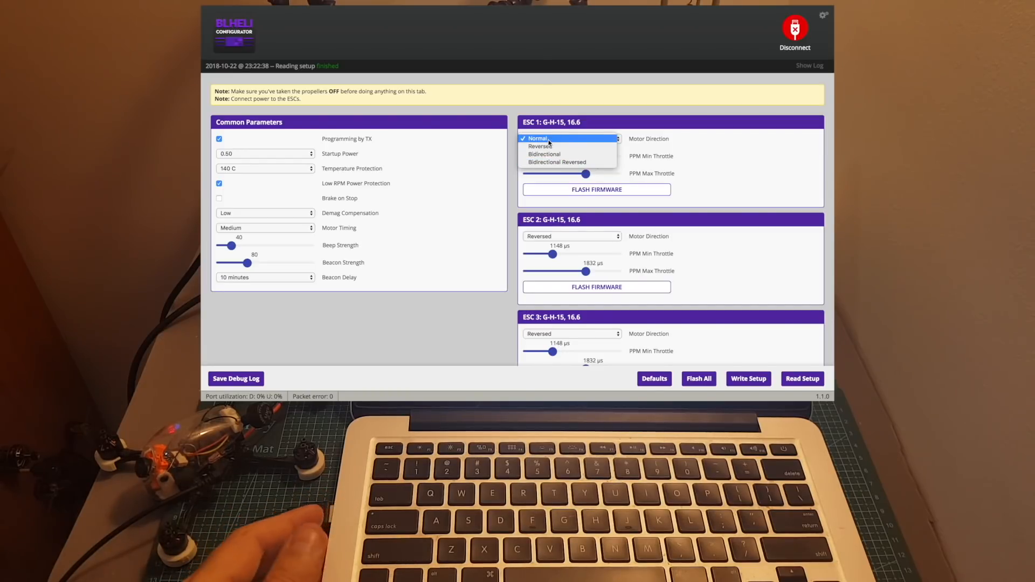
mouse_move(737, 149)
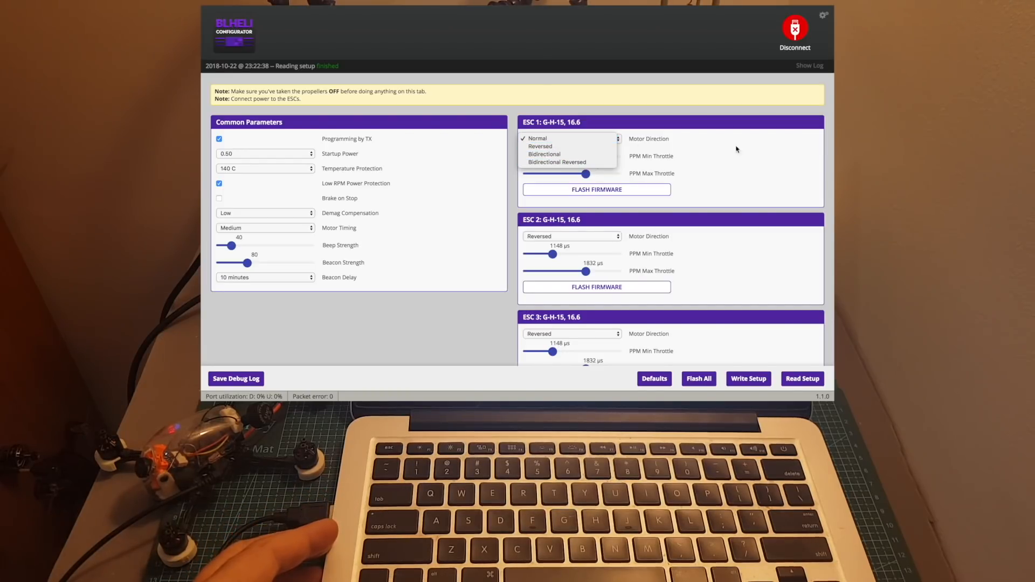
left_click(537, 138)
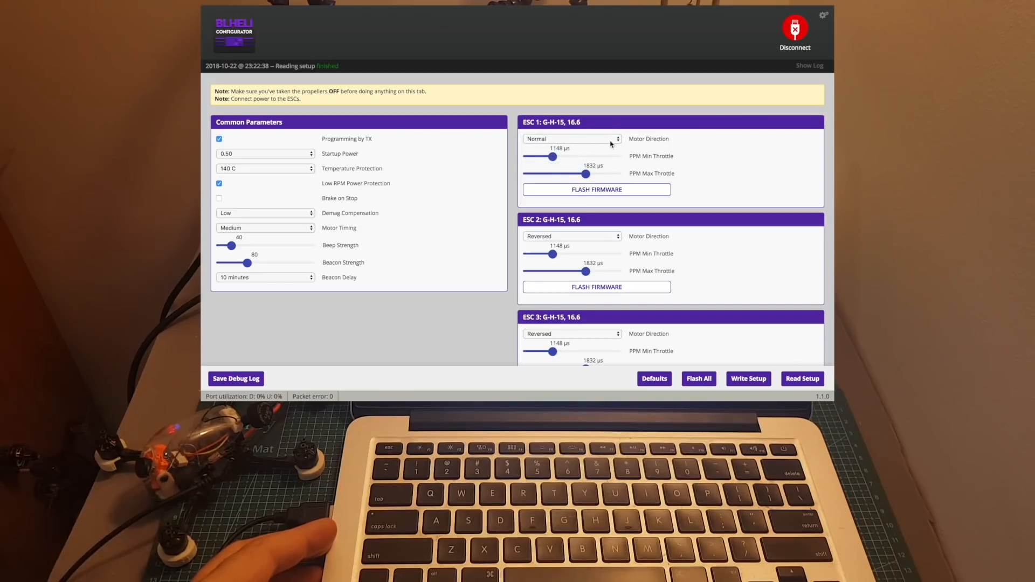
scroll("down", 3)
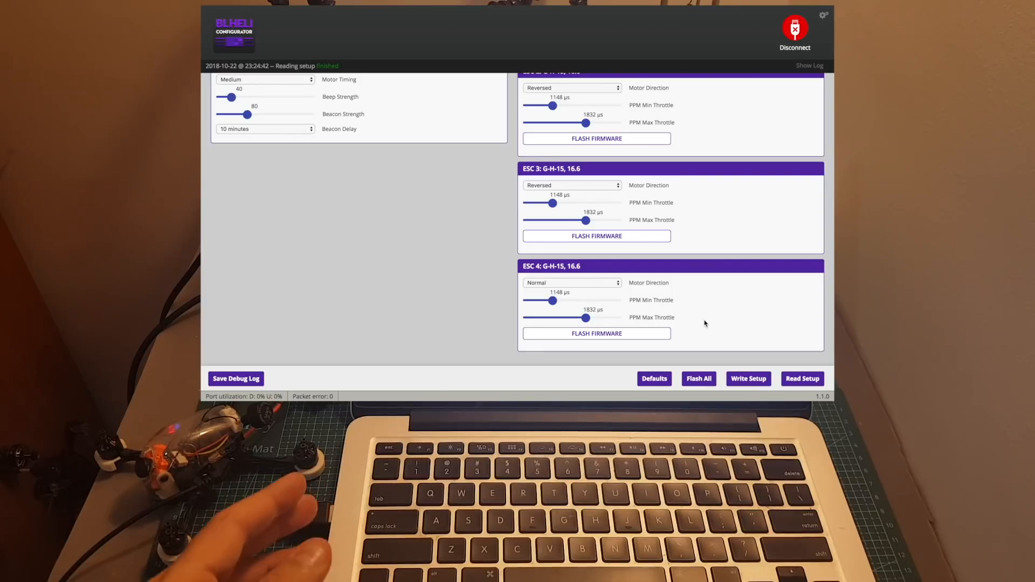
left_click(795, 30)
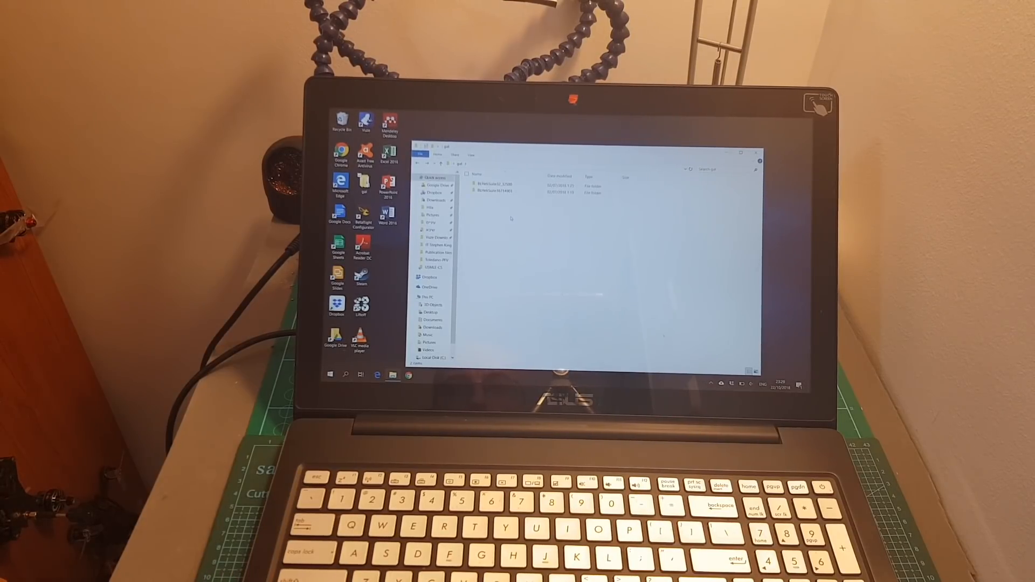
- Launch BLHeliSuite32.exe from its program folder
double_click(492, 193)
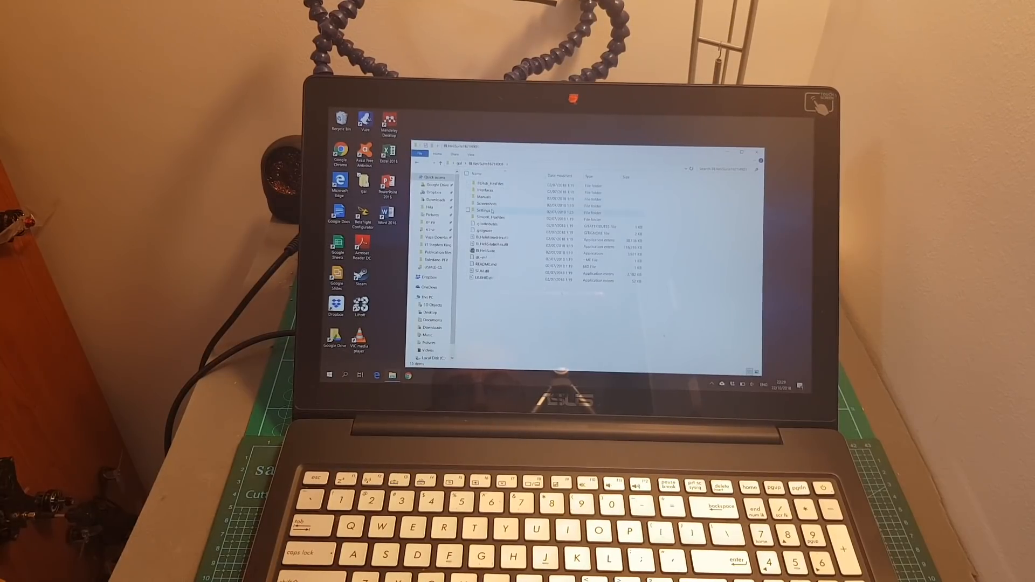
mouse_move(489, 252)
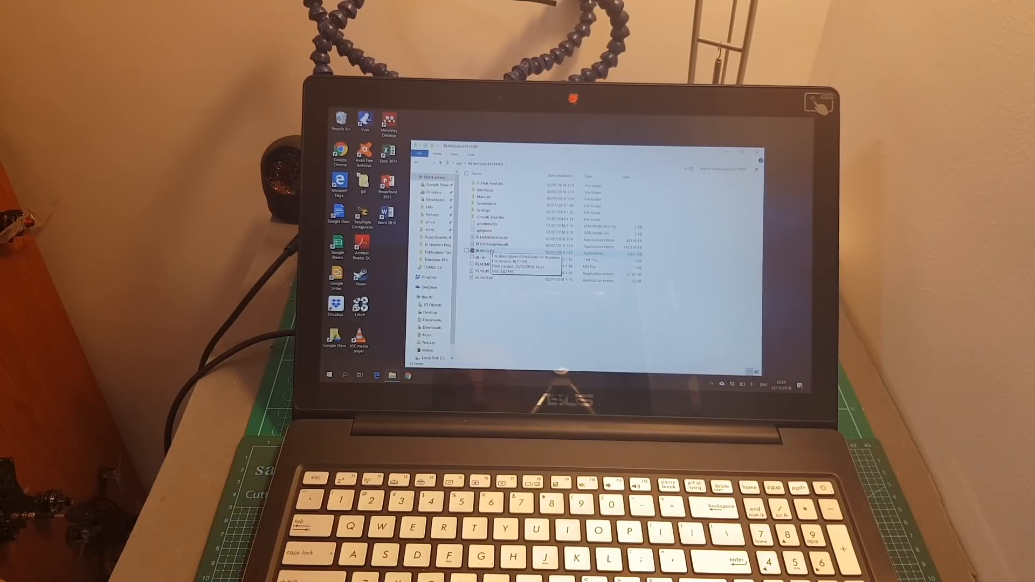
double_click(489, 252)
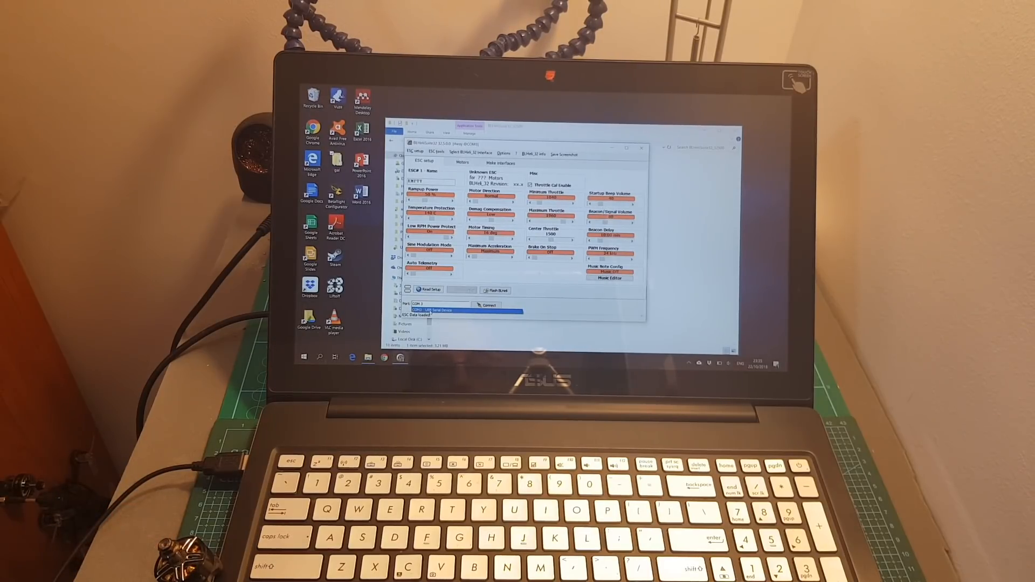
- Connect on the flight controller's COM port and read the four HAKRC 45A ESCs
left_click(488, 306)
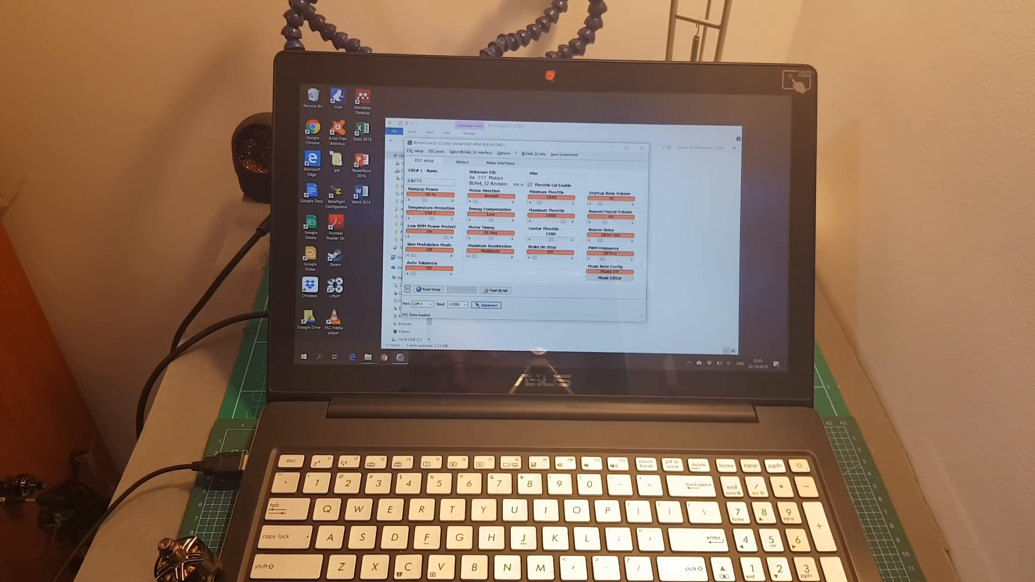
left_click(430, 289)
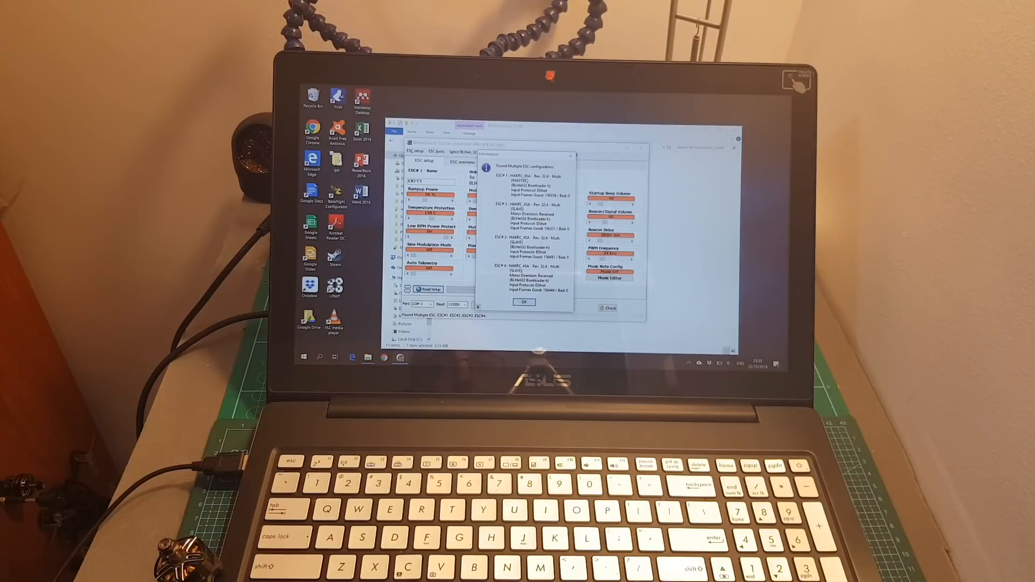
left_click(524, 302)
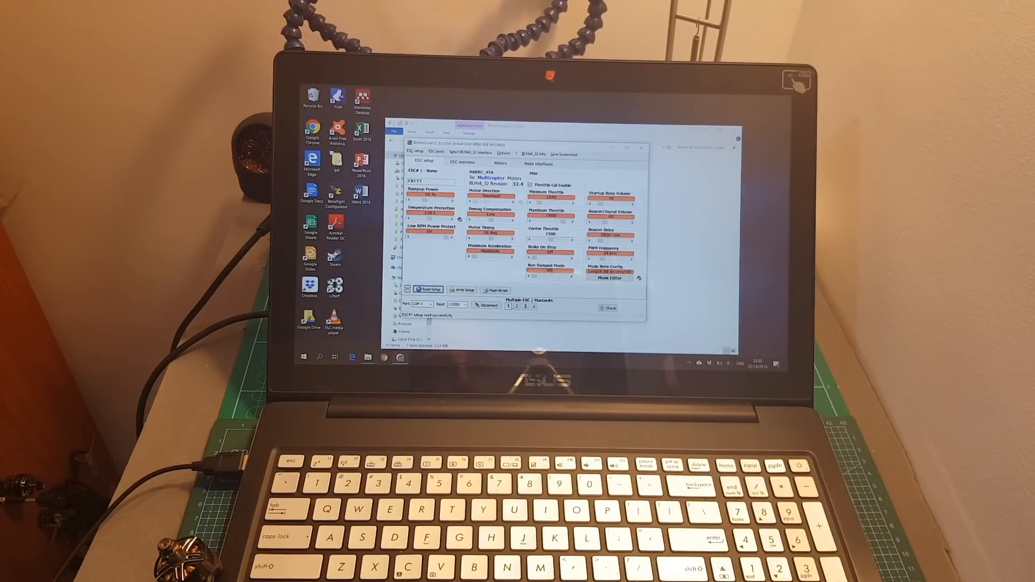
- Select Single ESC #4 and choose its motor direction
left_click(533, 305)
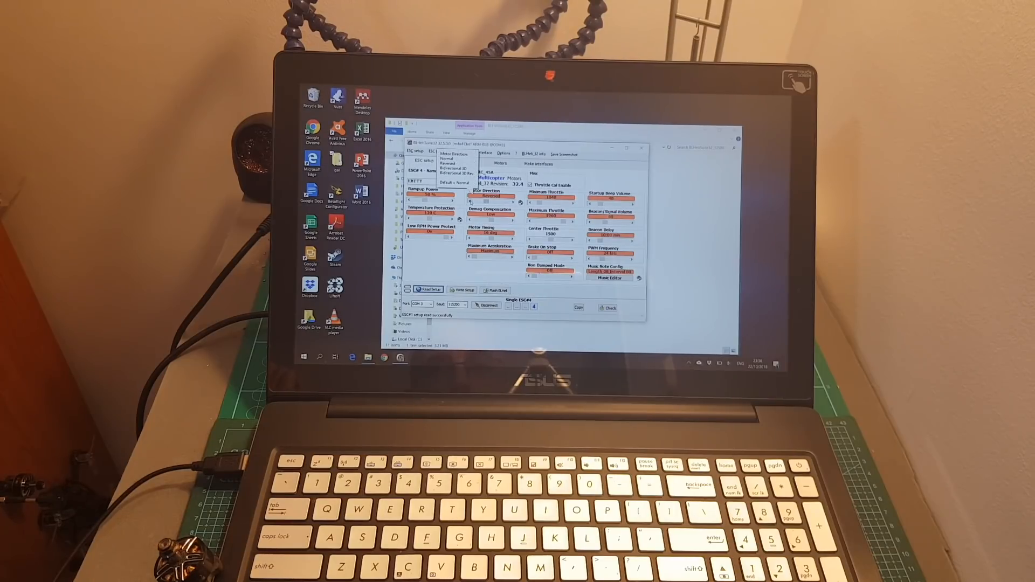
left_click(455, 163)
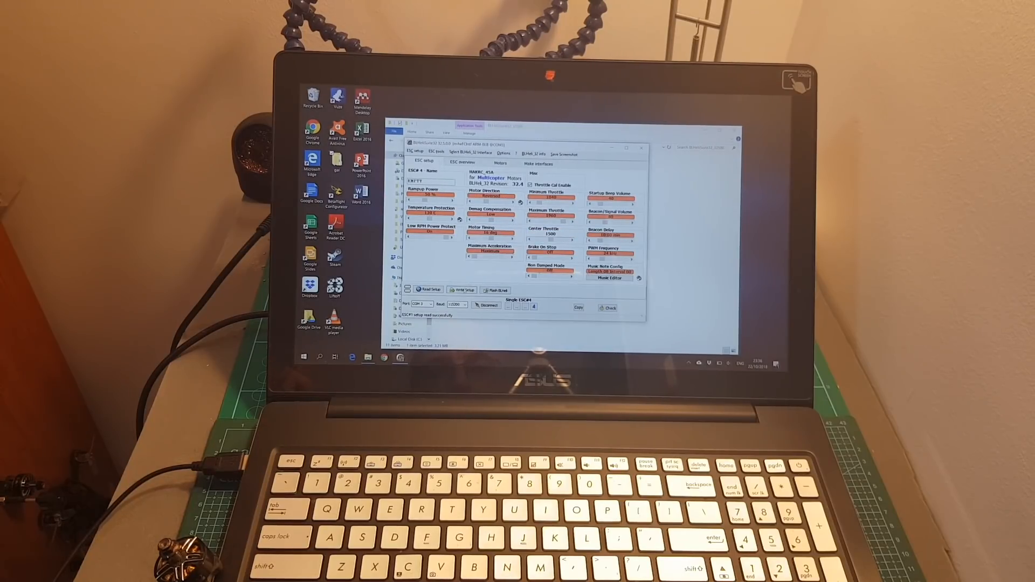
mouse_move(463, 290)
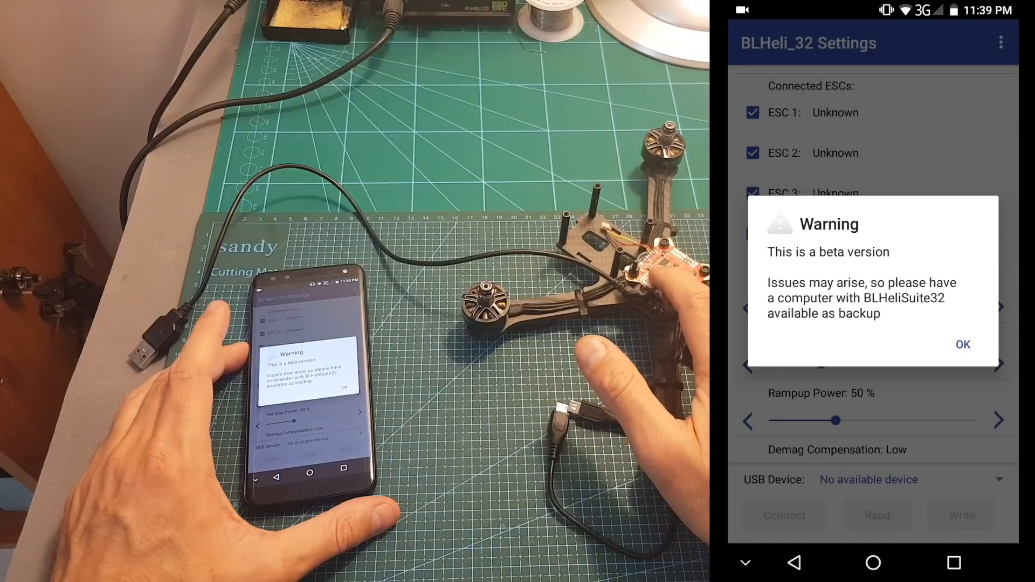
- Acknowledge the beta version warning with OK
left_click(962, 345)
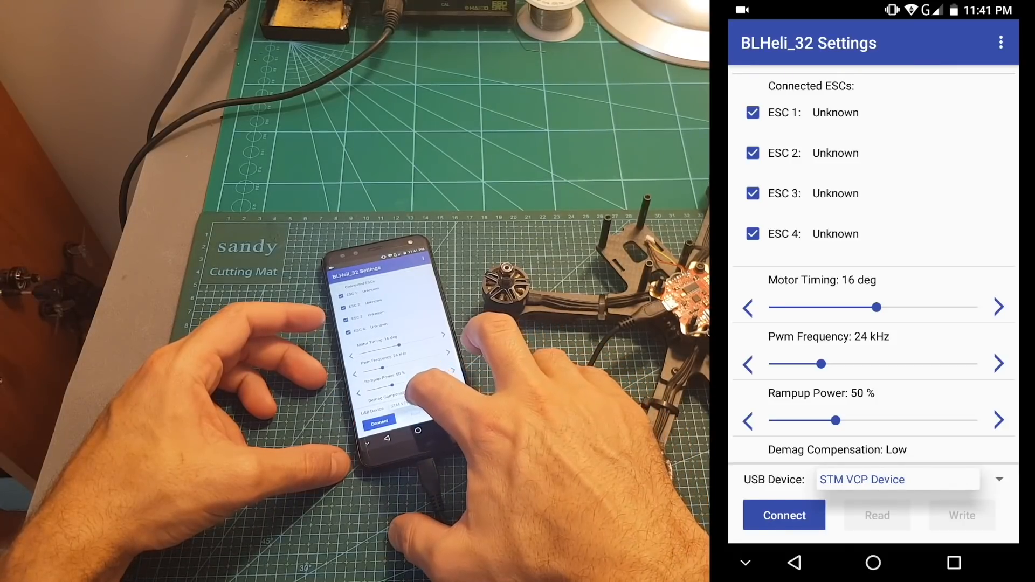
- Connect with USB access allowed and read the four HAKRC_E45A ESCs, acknowledging the signal report
left_click(783, 515)
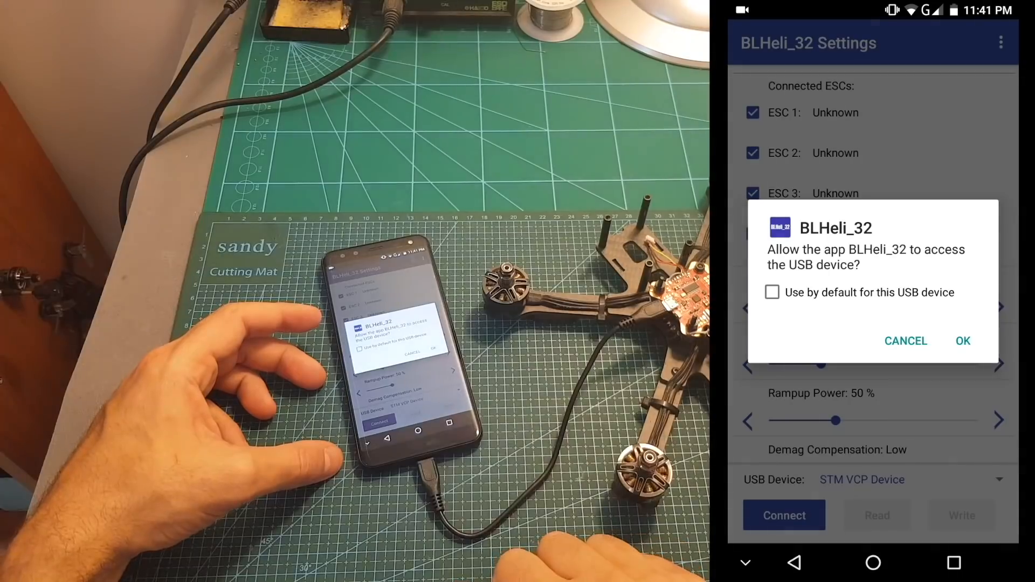
left_click(962, 341)
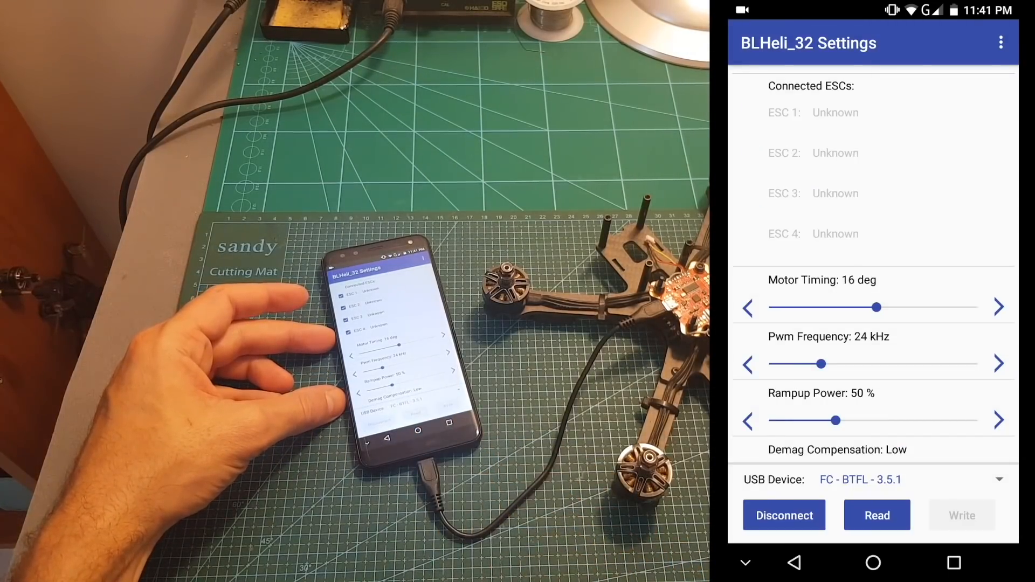
left_click(877, 516)
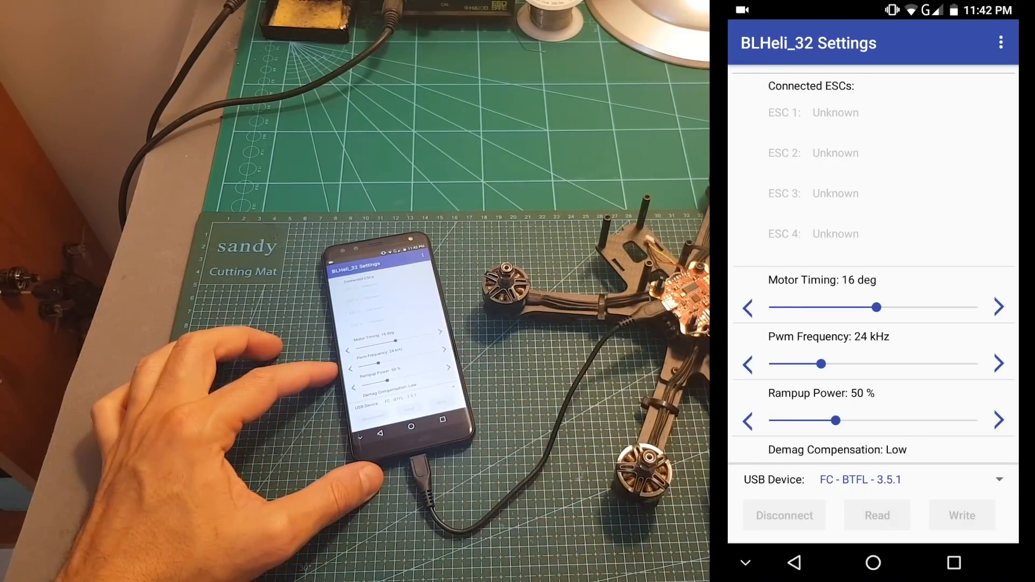
left_click(876, 516)
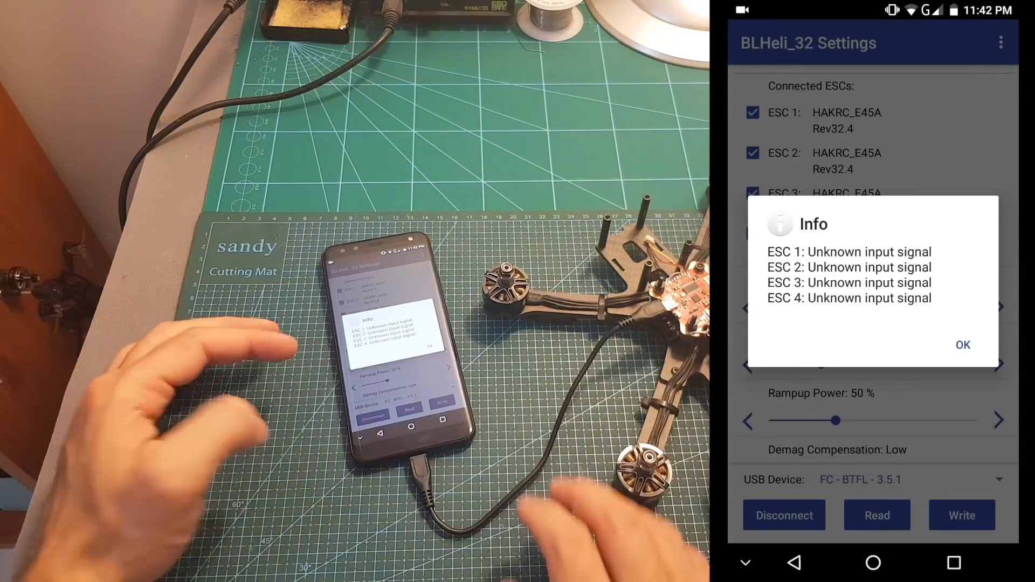
left_click(961, 345)
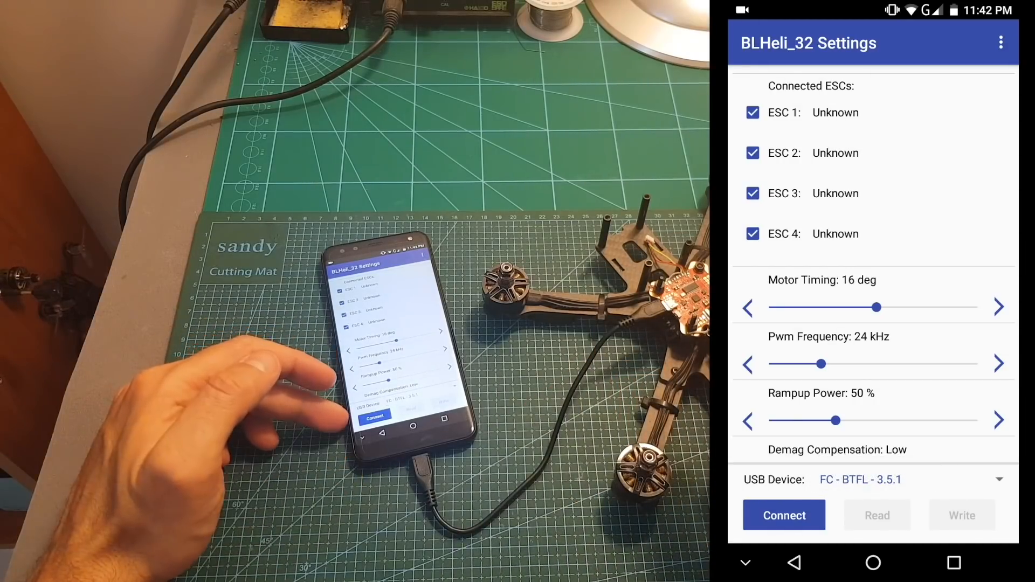
- Reconnect, re-read the ESCs, acknowledge the good DShot report and view the motor directions
left_click(784, 516)
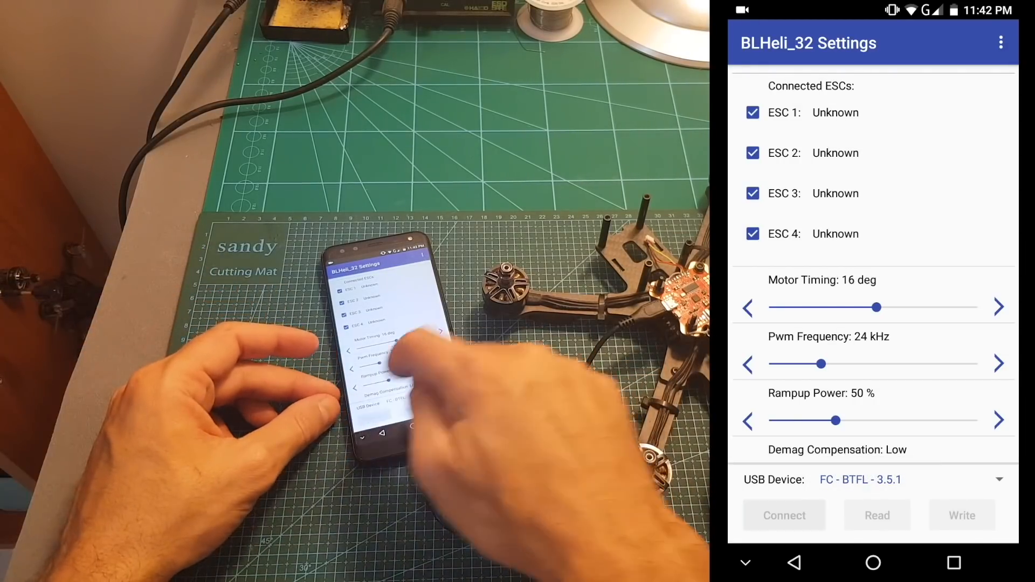
left_click(784, 515)
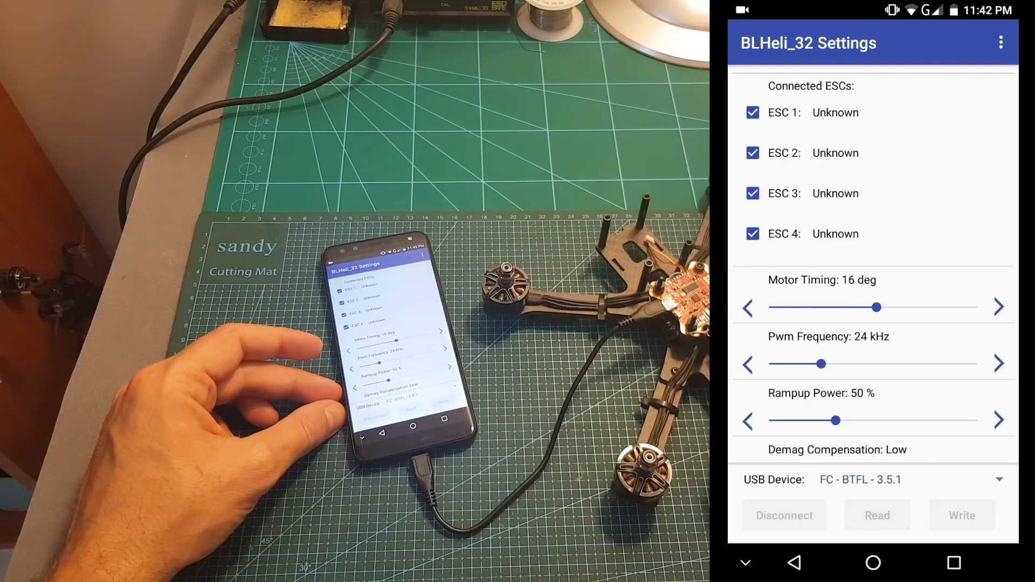
left_click(877, 515)
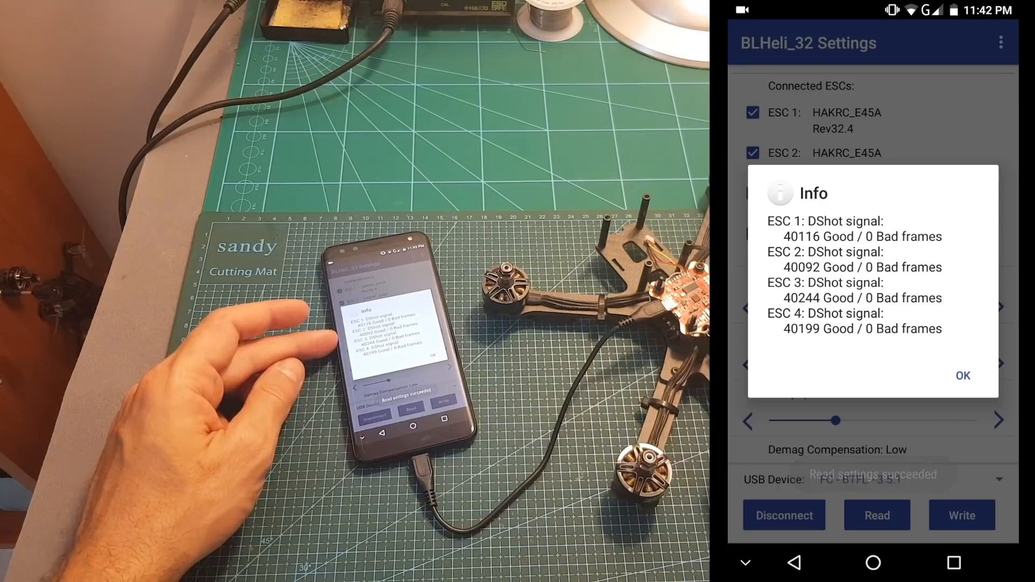
left_click(963, 375)
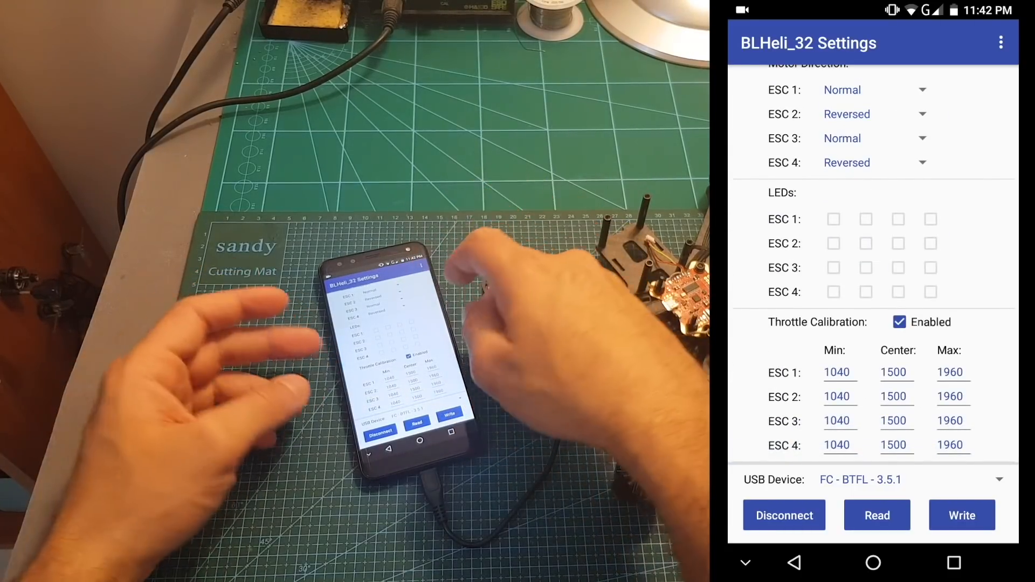
scroll("up", 3)
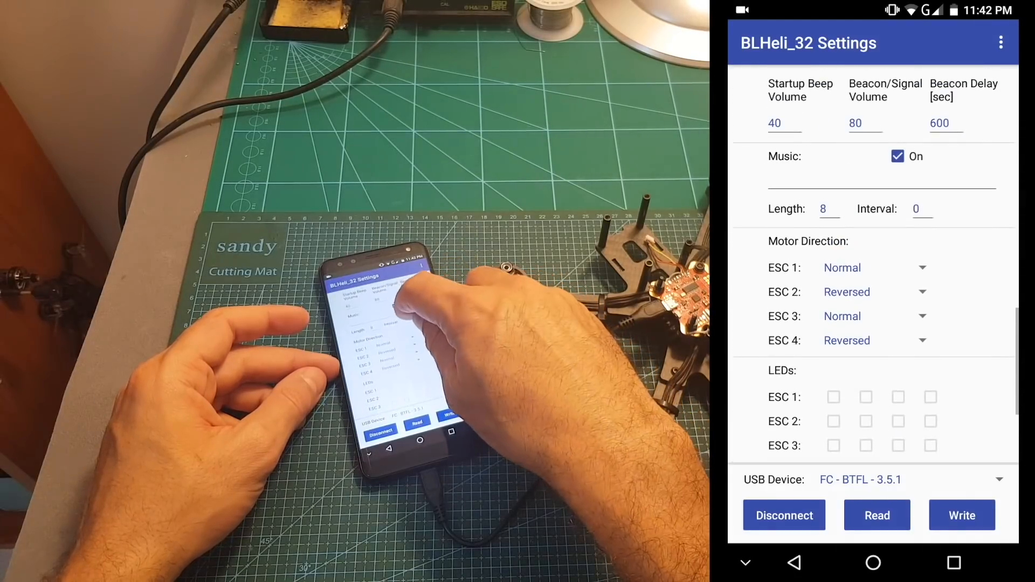